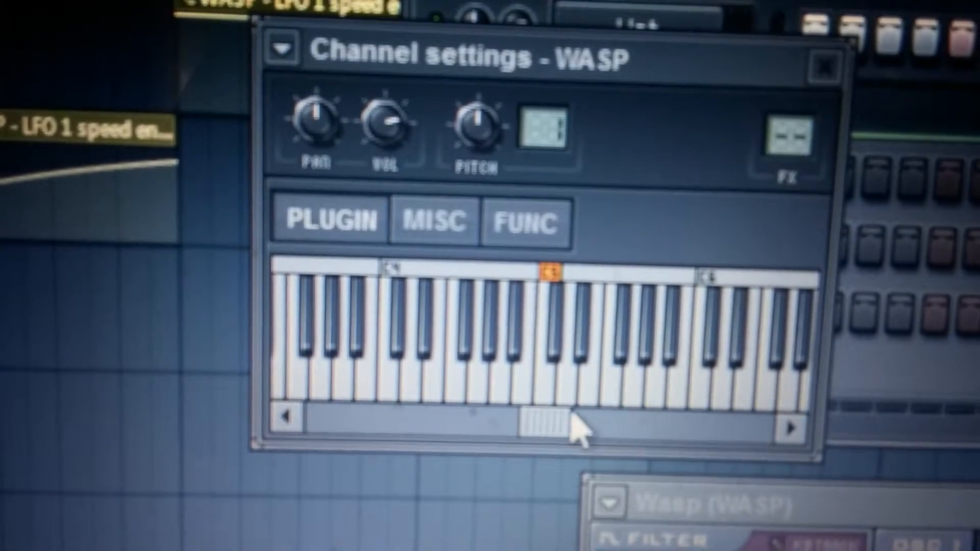
- Clone the WASP channel and its LFO automation channel into WASP #2 and a second WASP - LFO
click(824, 65)
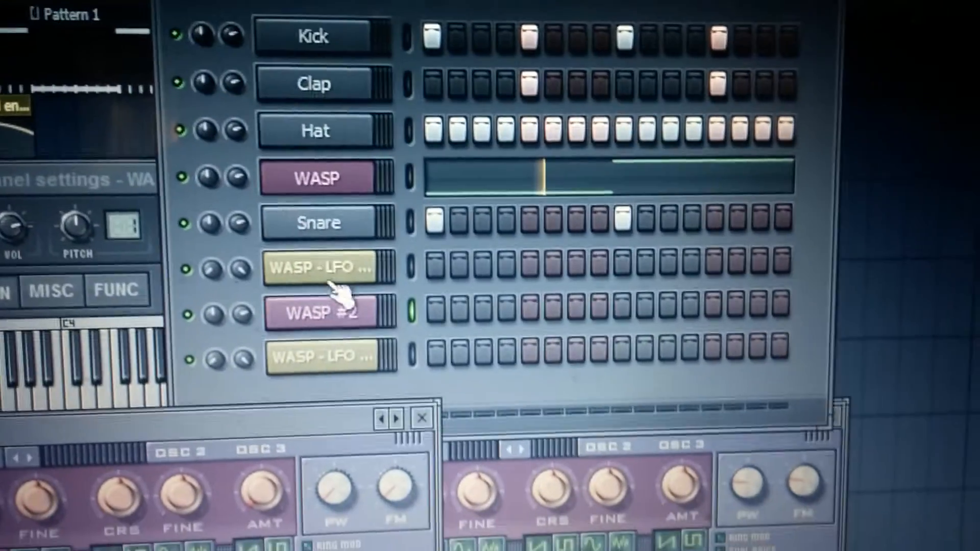
- Bring up the WASP #2 channel's options and choose Piano roll
right_click(315, 311)
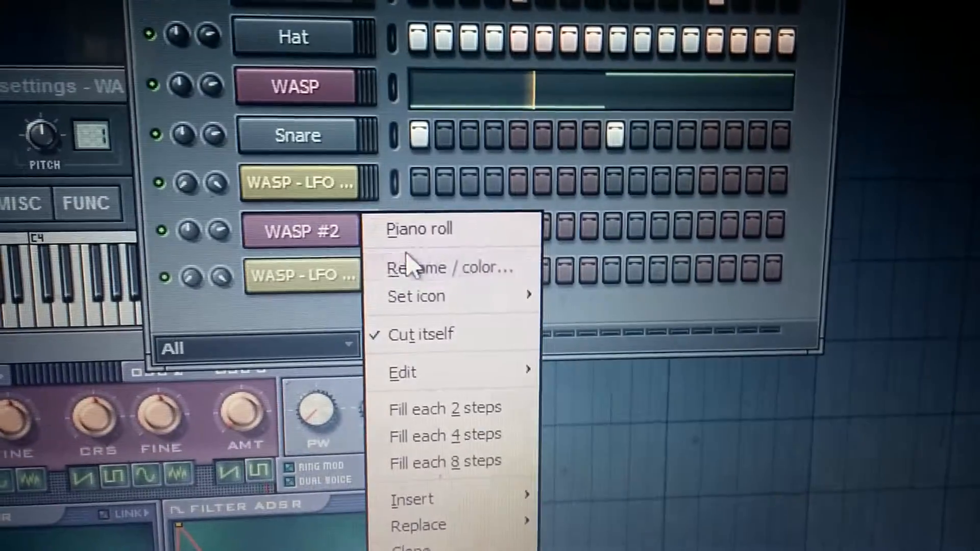
click(419, 228)
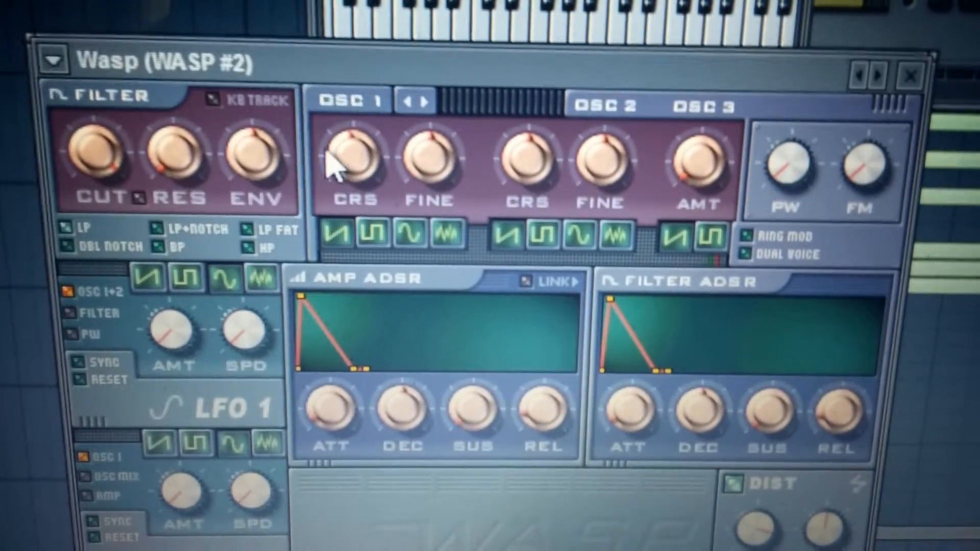
- Bring up the automation options for WASP #2's OSC 1 coarse tuning knob
right_click(353, 160)
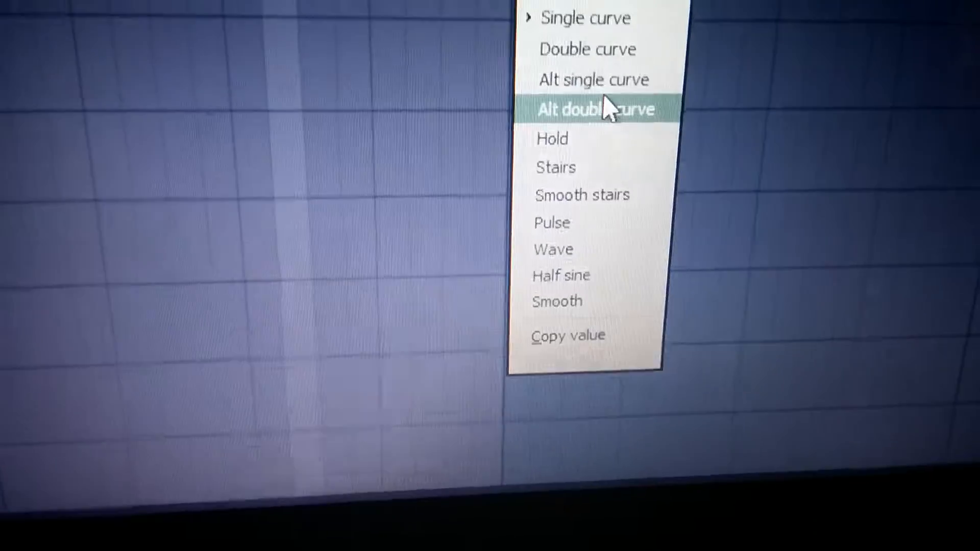
- Change the automation point's curve shape to Alt double curve
click(595, 110)
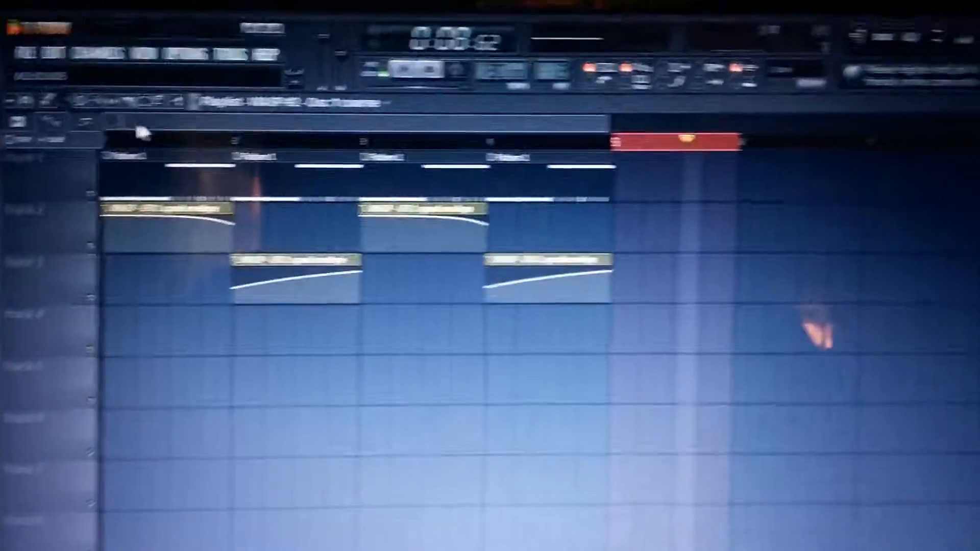